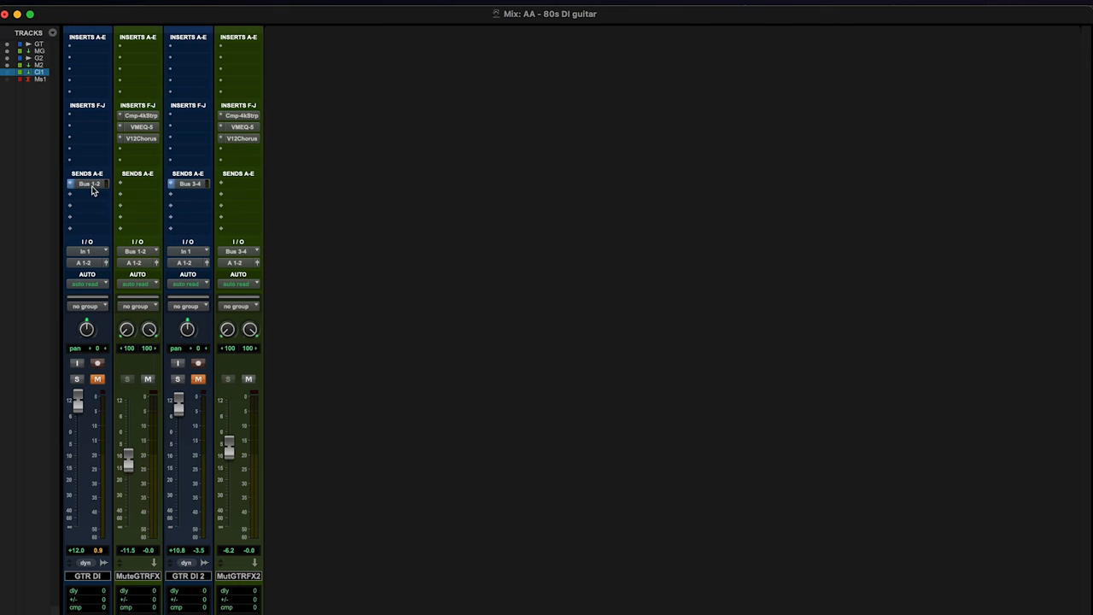
pyautogui.click(88, 183)
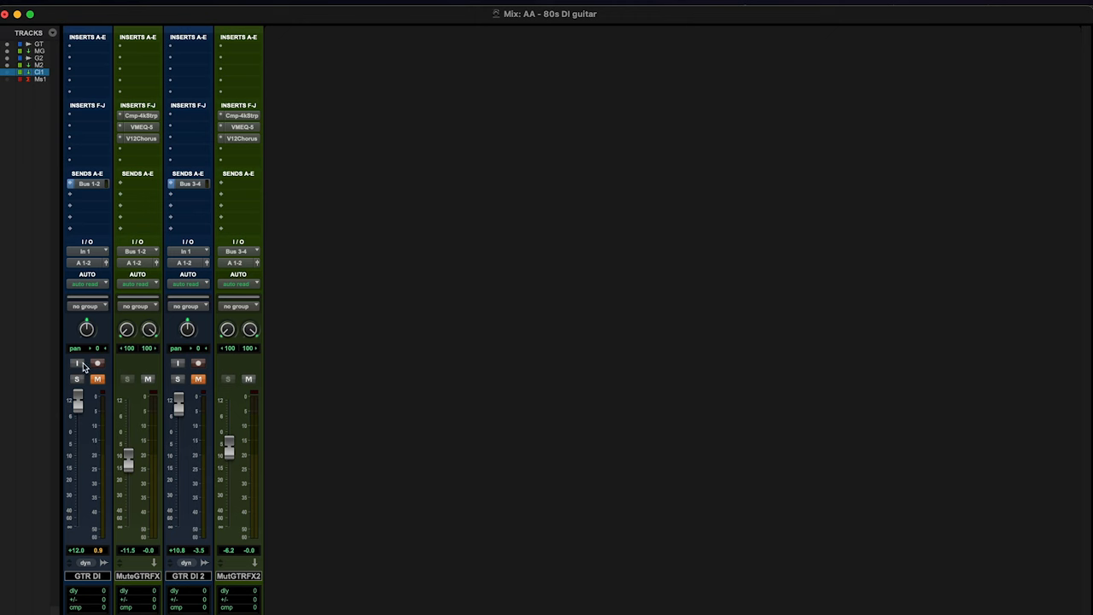
pyautogui.moveTo(77, 363)
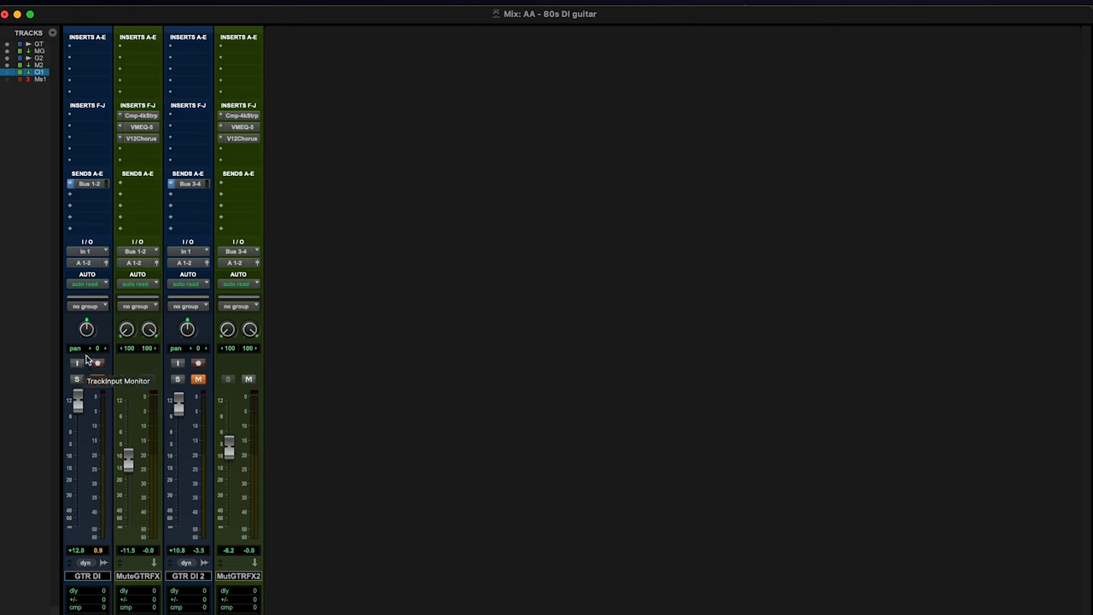